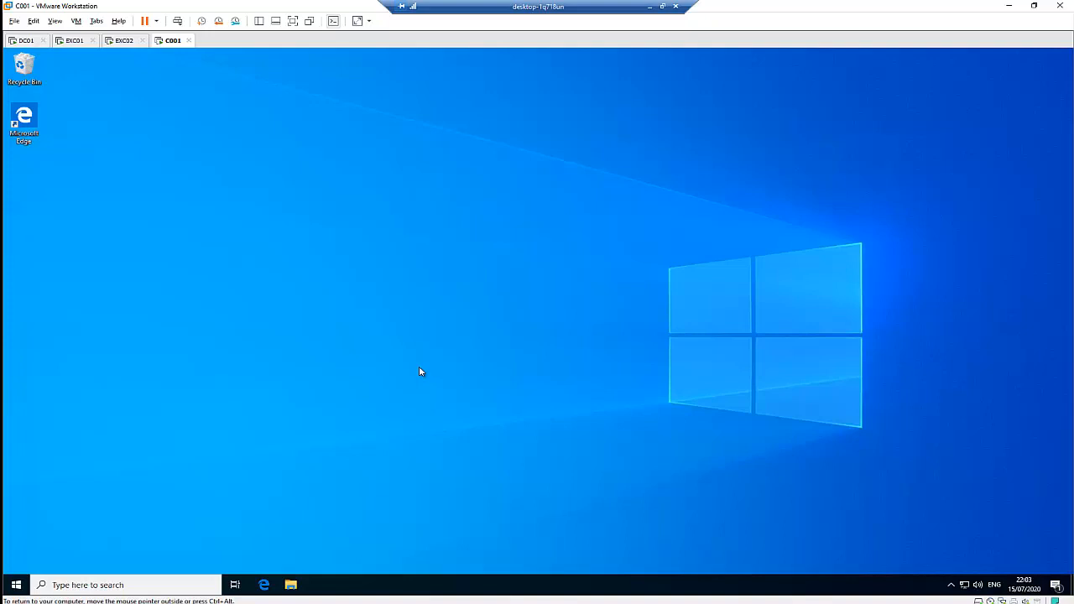
mouse_move(302, 599)
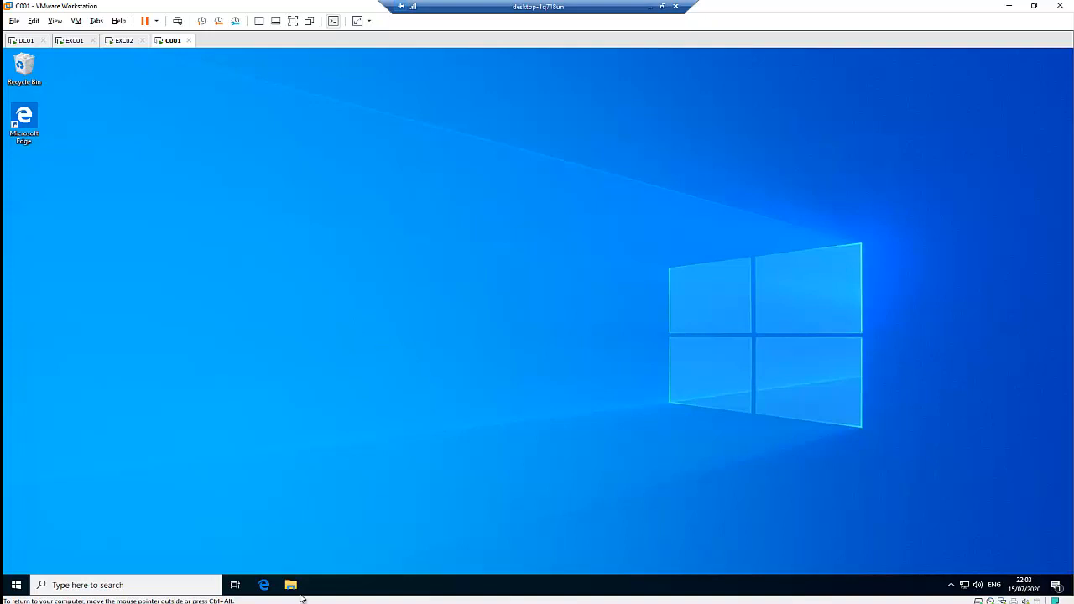
- Browse to C:\Temp in File Explorer to locate the Citrix Workspace installer
click(291, 584)
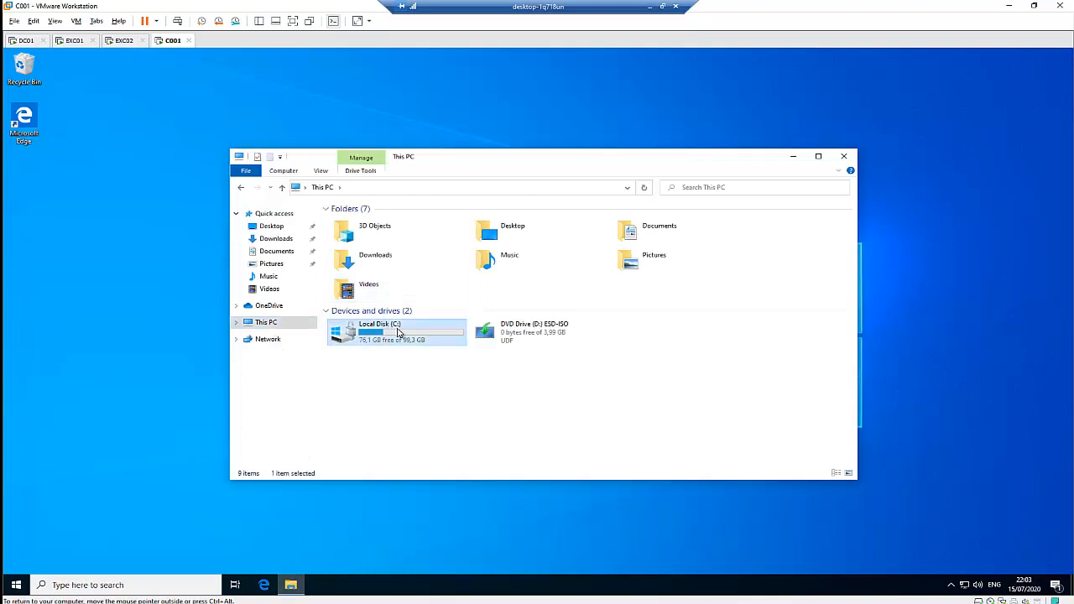
double_click(380, 333)
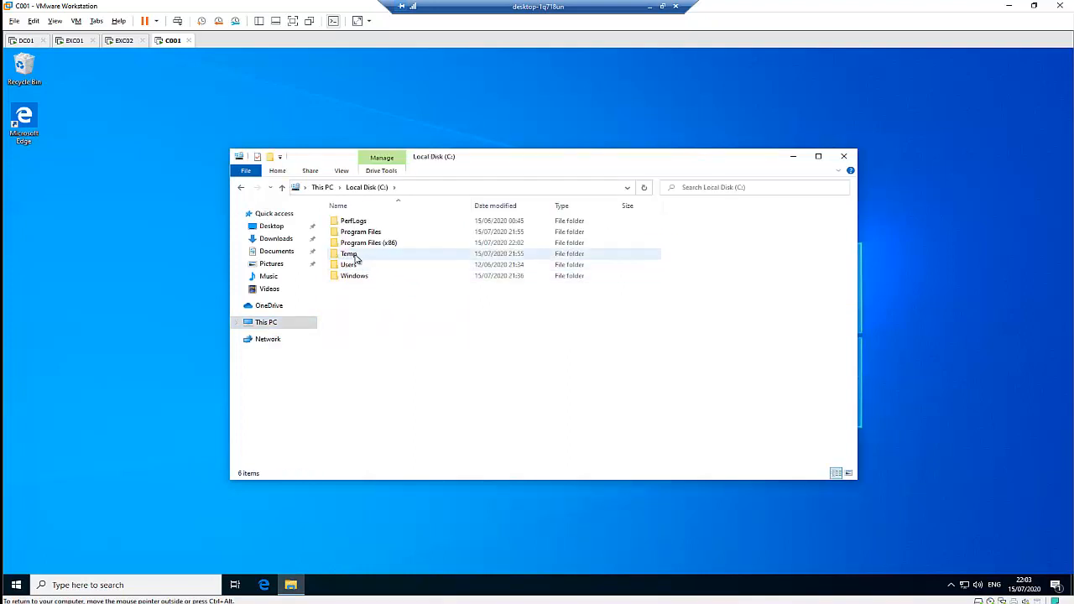
double_click(349, 254)
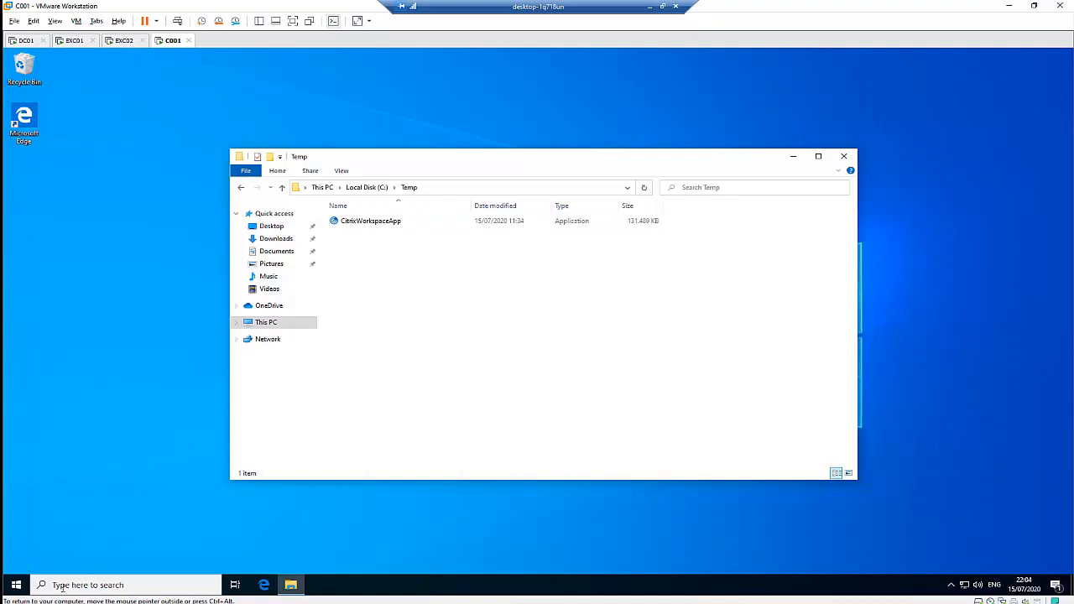
- Launch an elevated Command Prompt via Start search for cmd, approving the UAC prompt
click(17, 585)
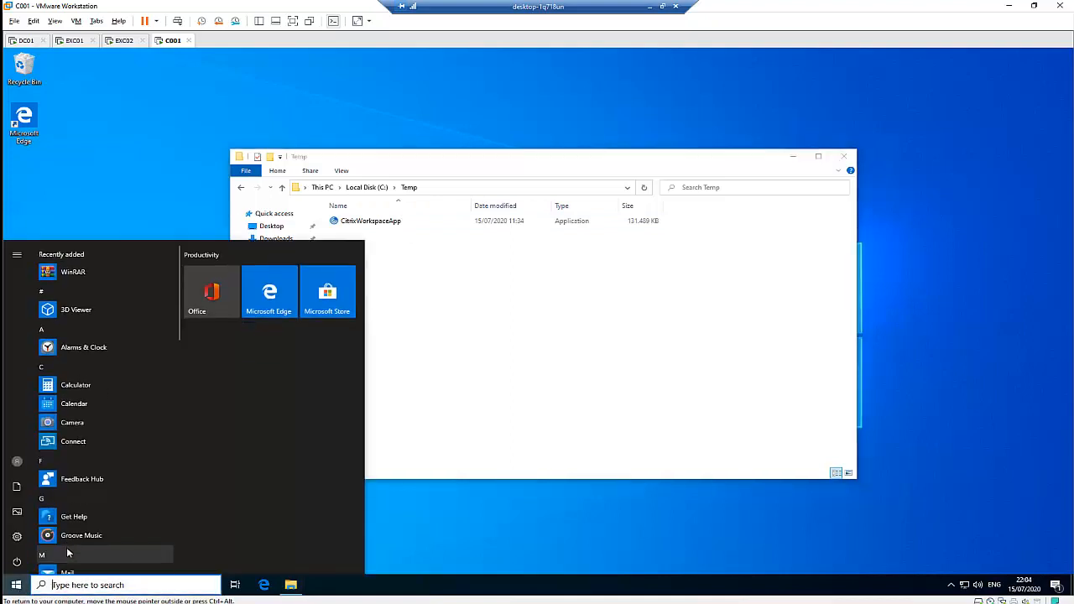
text(cmd)
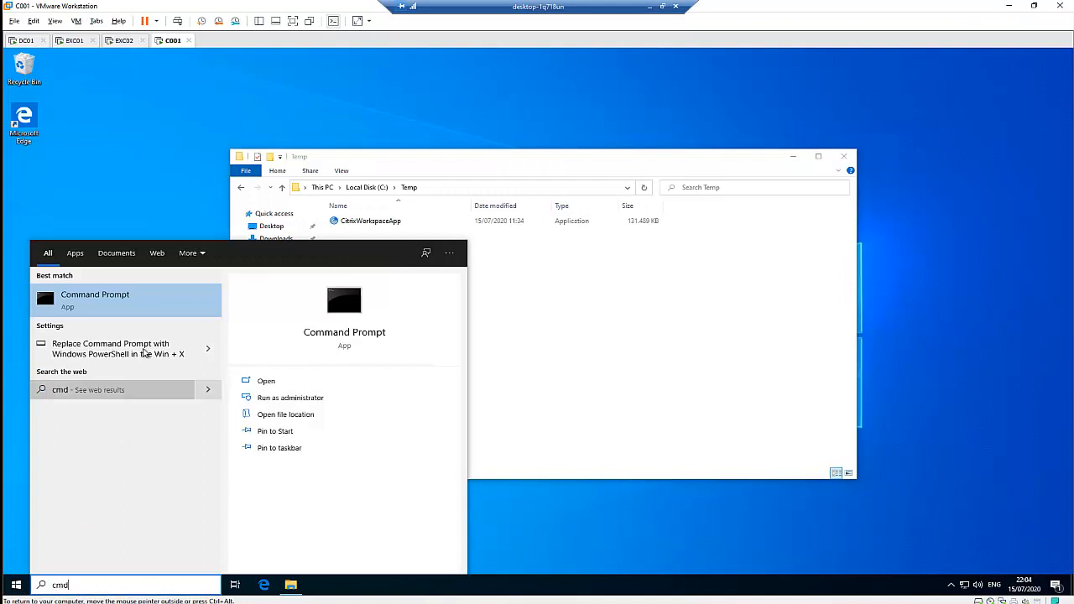
right_click(94, 299)
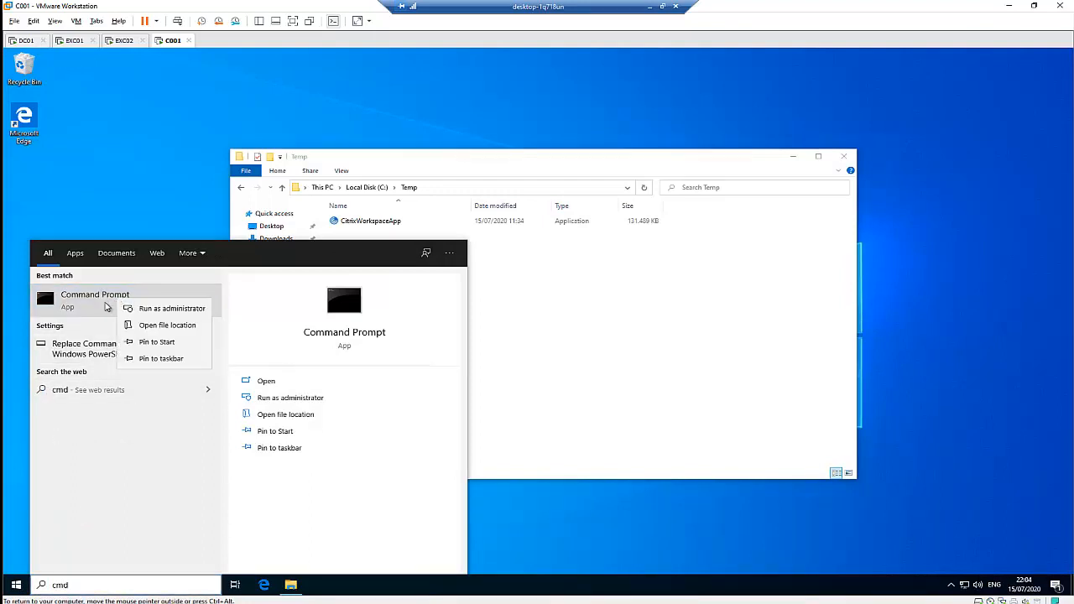
mouse_move(172, 309)
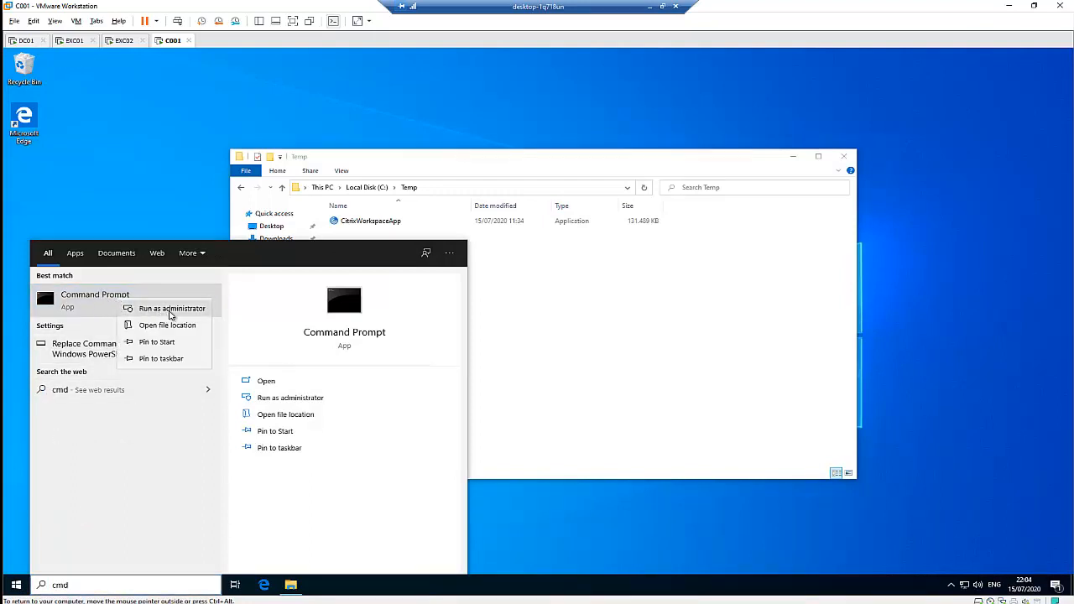
click(171, 309)
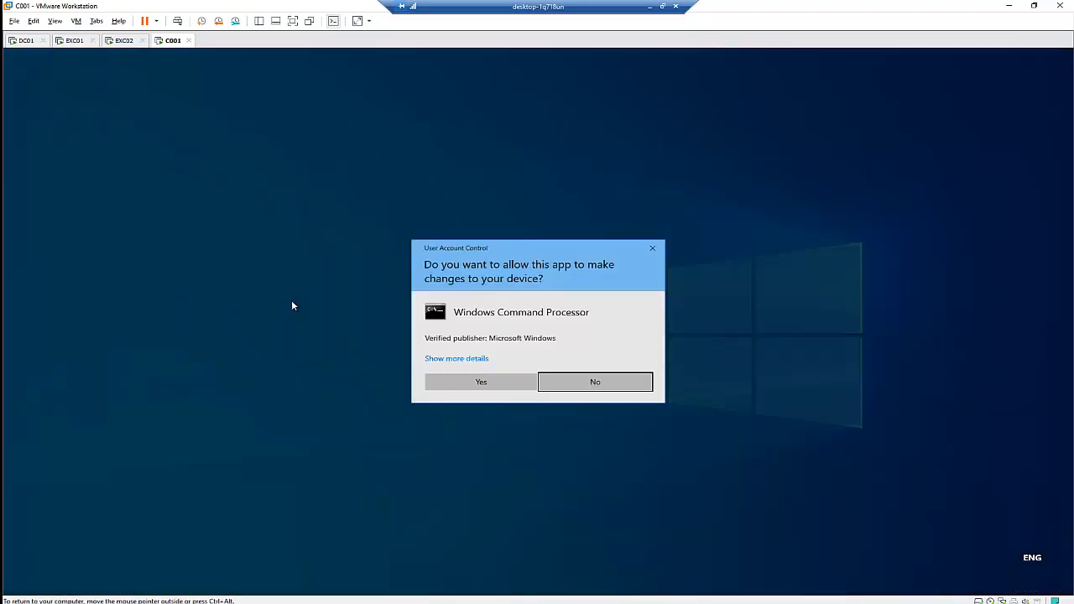
click(480, 382)
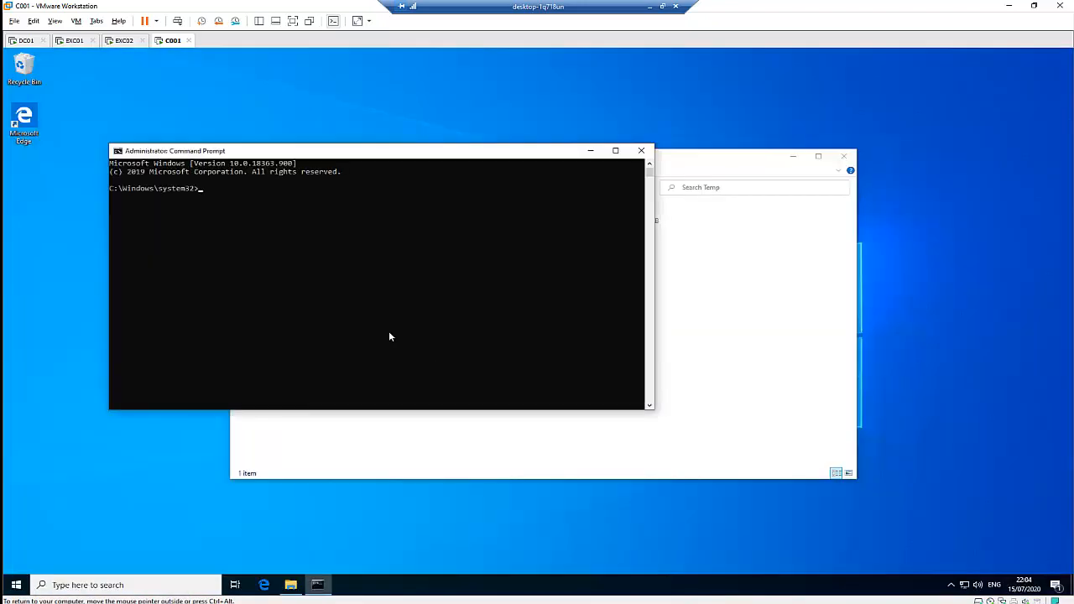
- Change to C:\Temp, list CitrixWorkspaceApp.exe with dir, and request its /help parameters
text(cd /temp)
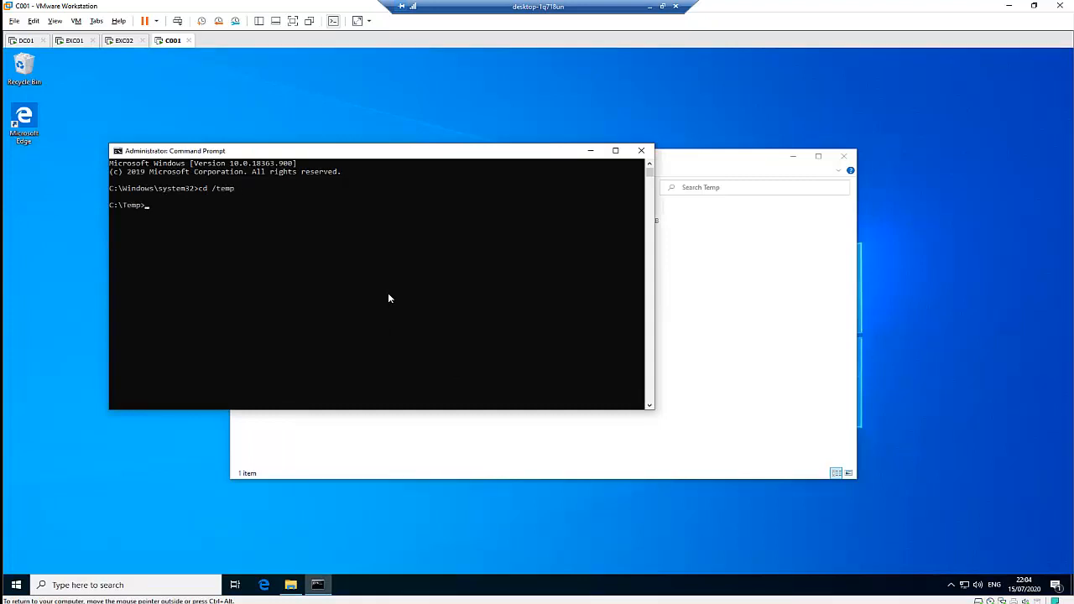
text(dir)
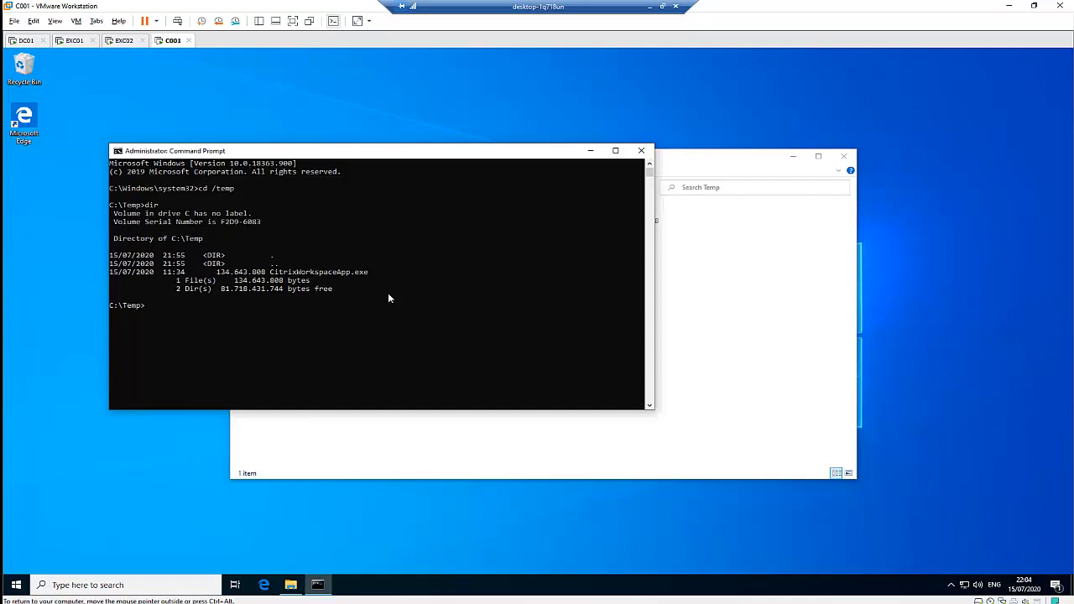
text(CitrixWorkspaceApp.exe)
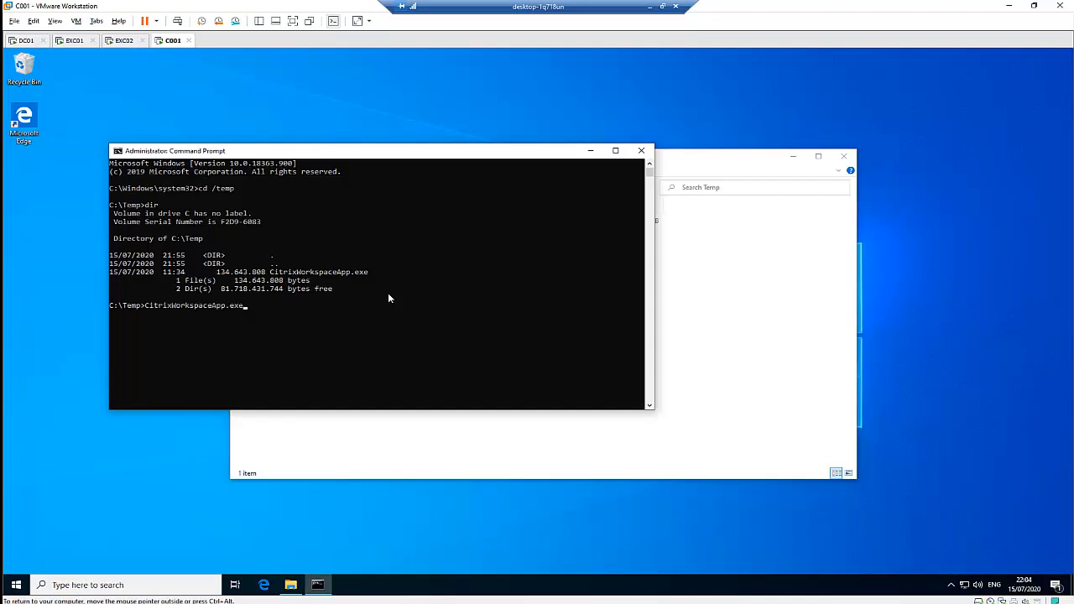
text(/)
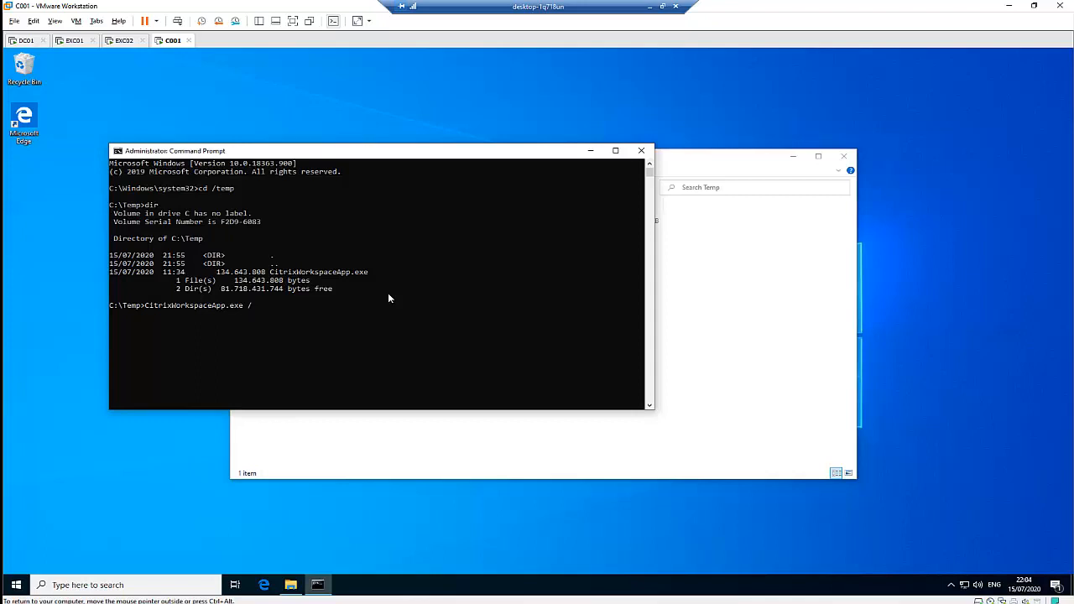
text(hel)
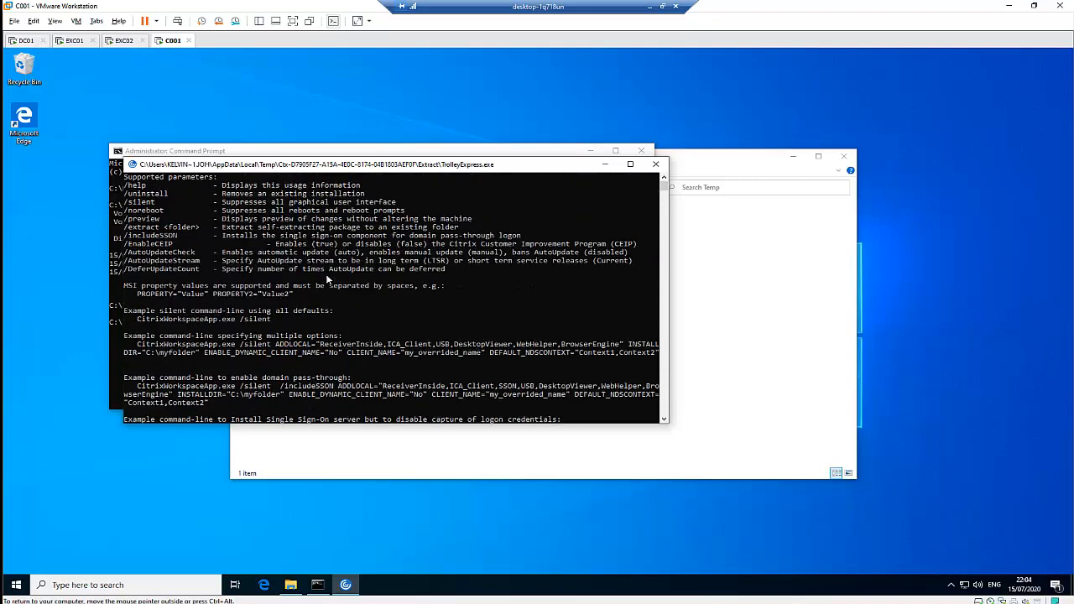
mouse_move(141, 195)
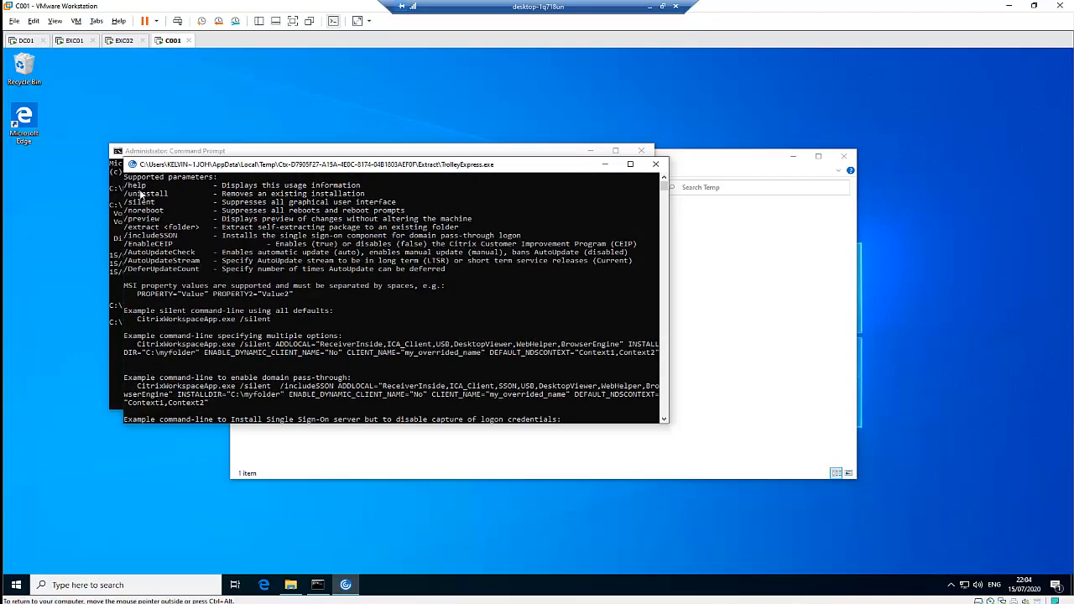
mouse_move(178, 188)
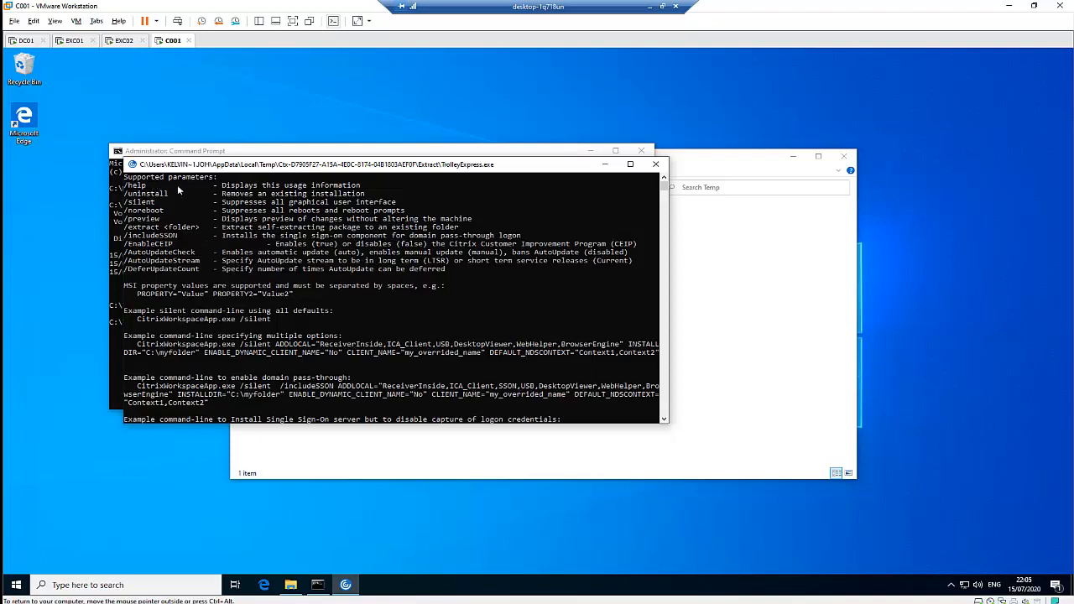
mouse_move(285, 198)
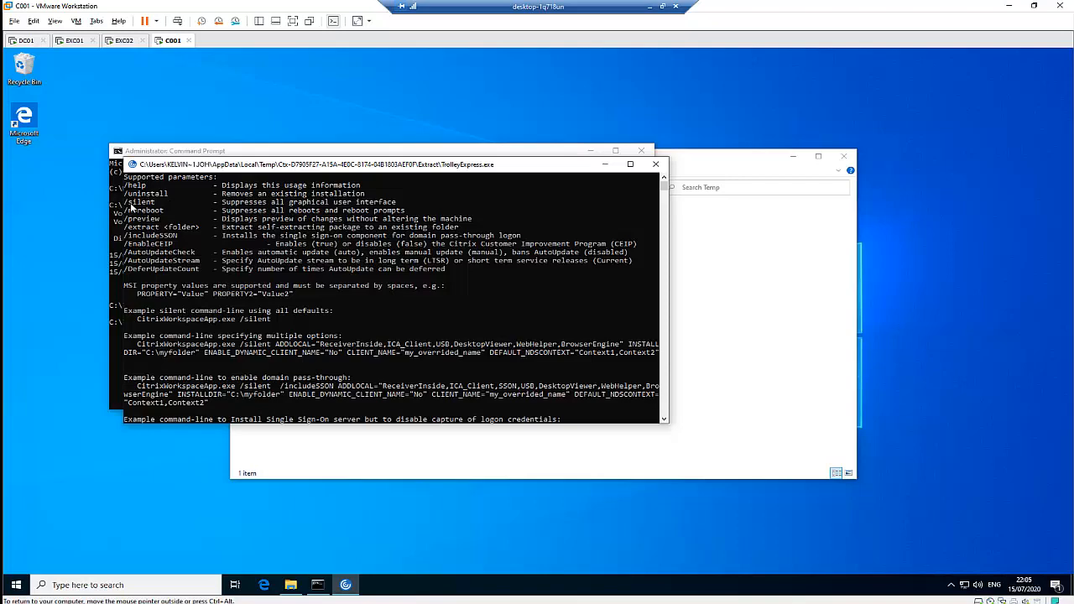
mouse_move(166, 239)
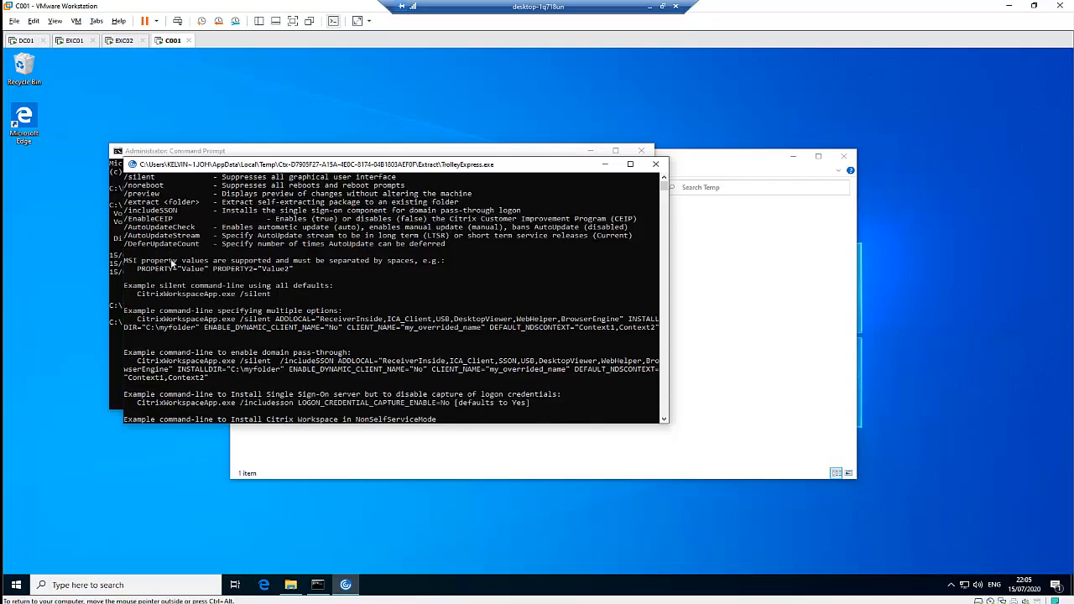
- Scroll through the installer help's example command lines for silent, SSO, CEIP and auto-update options
scroll(down, 3)
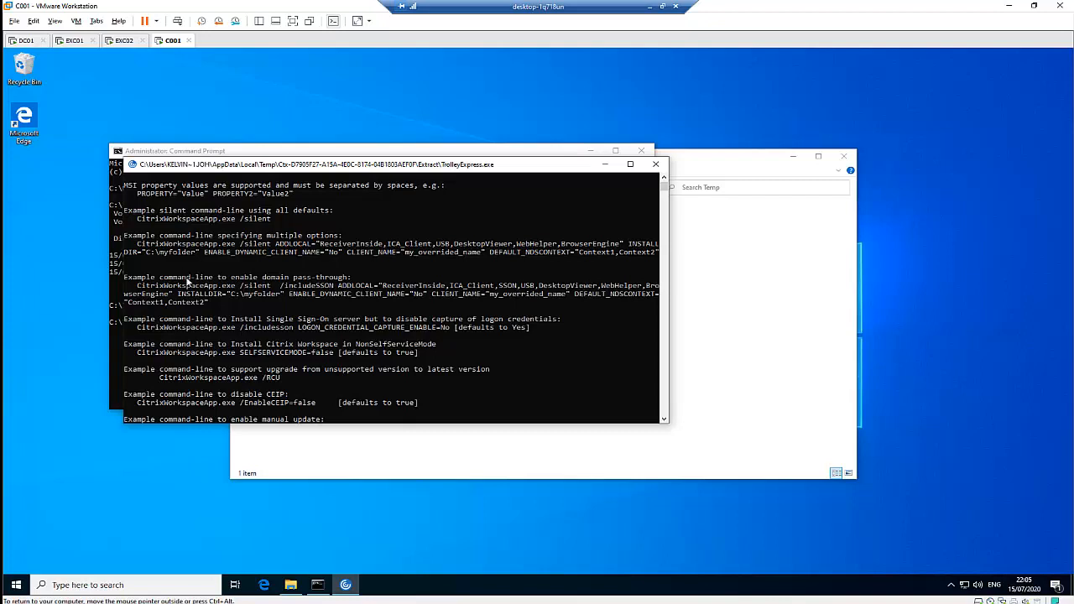
scroll(down, 3)
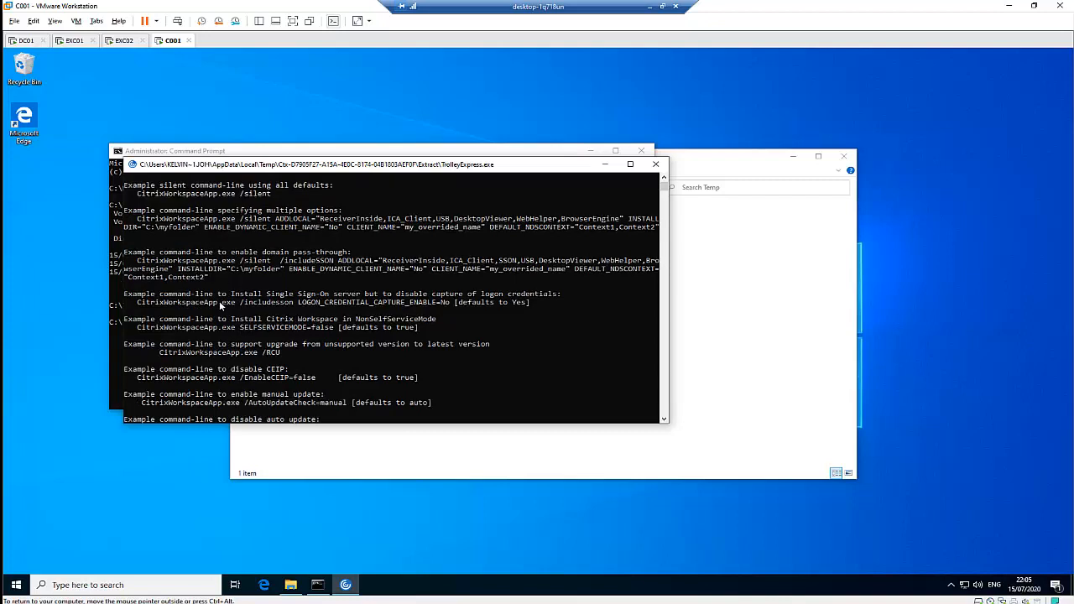
mouse_move(223, 316)
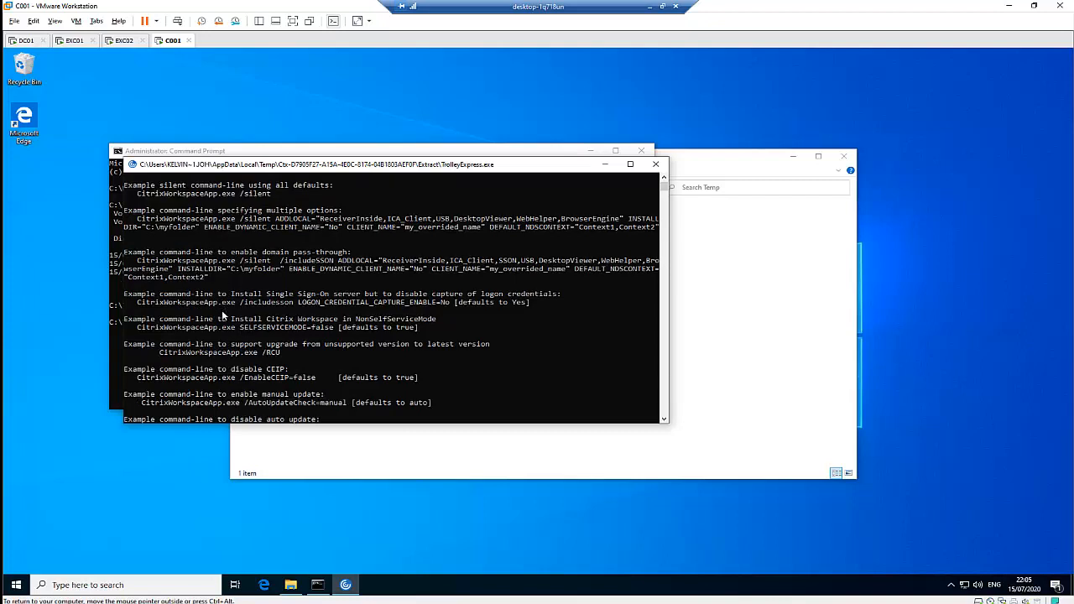
scroll(down, 3)
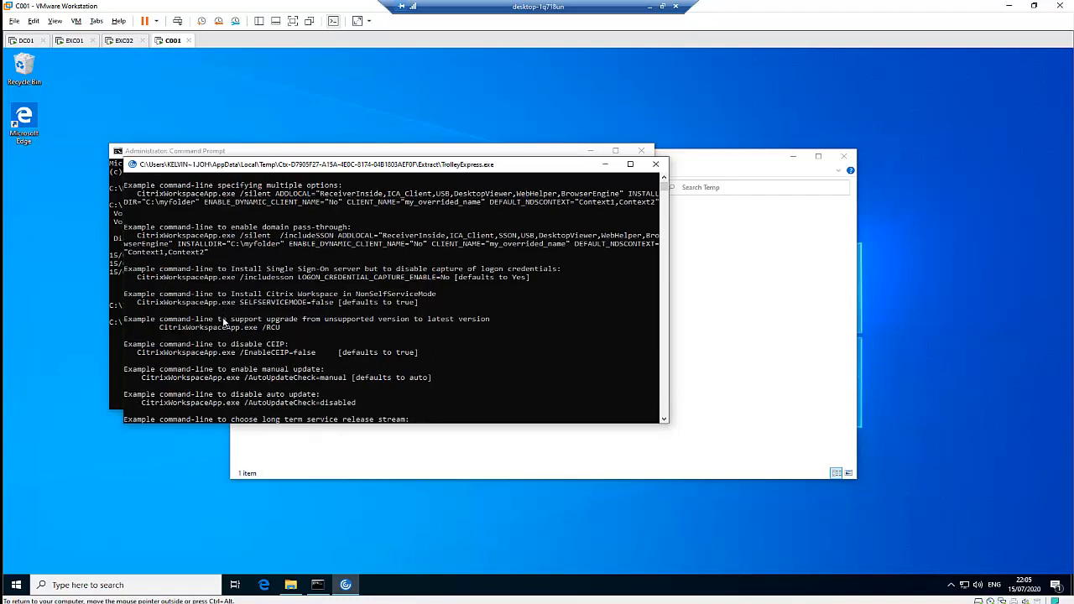
mouse_move(437, 292)
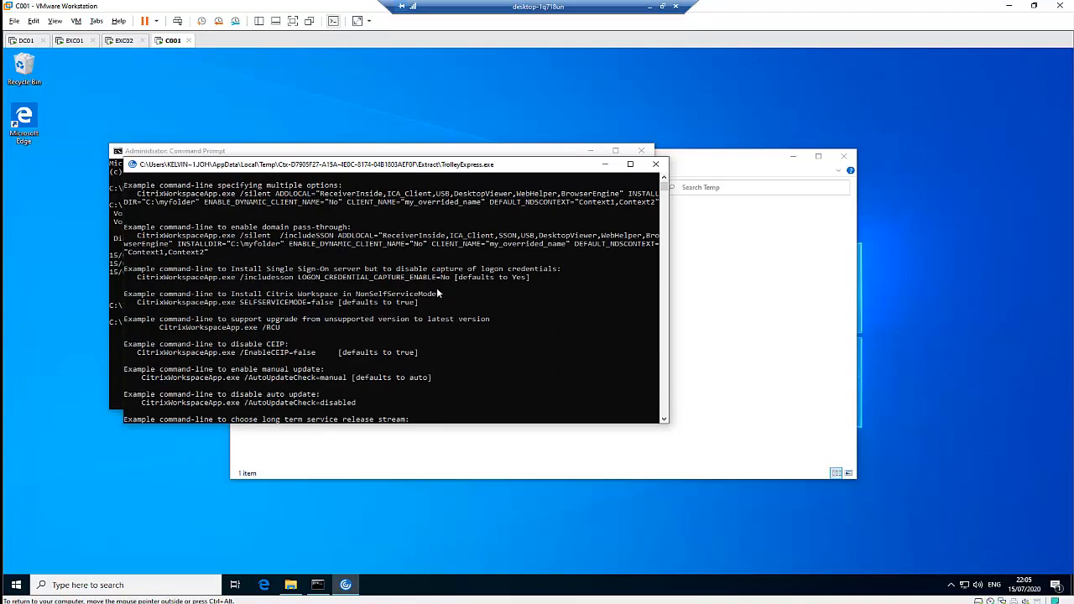
mouse_move(656, 165)
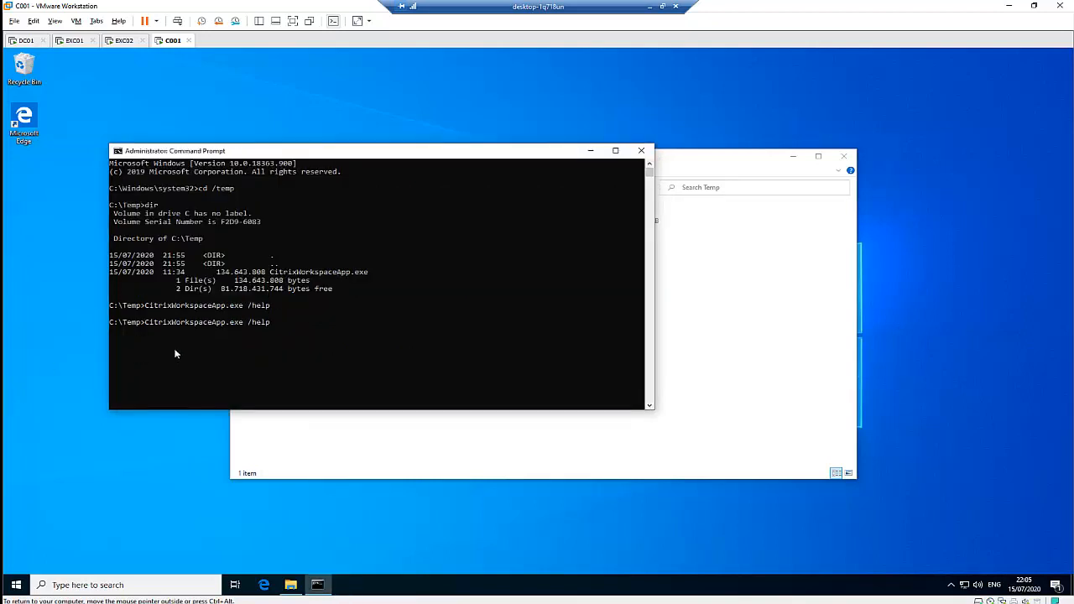
- Run CitrixWorkspaceApp.exe from C:\Temp with the /silent switch instead of /help
key(BackSpace)
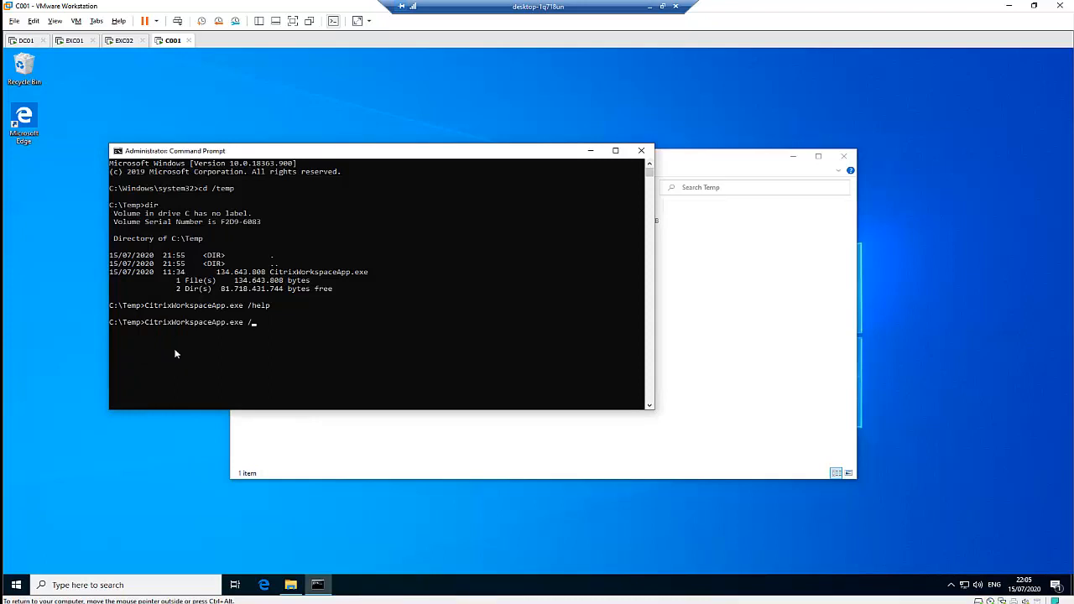
text(silent)
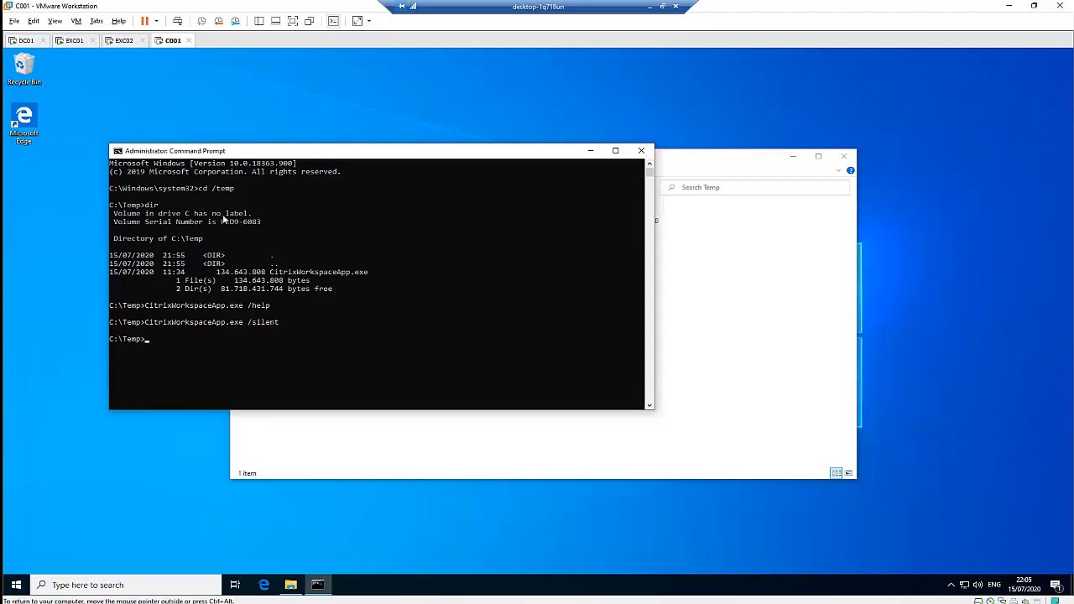
mouse_move(346, 306)
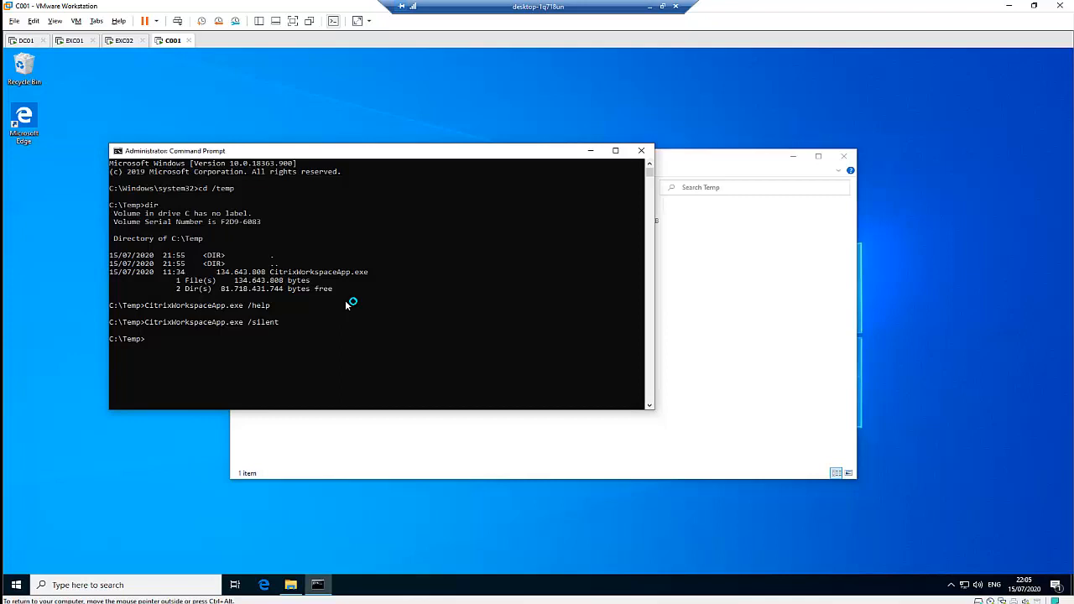
mouse_move(388, 518)
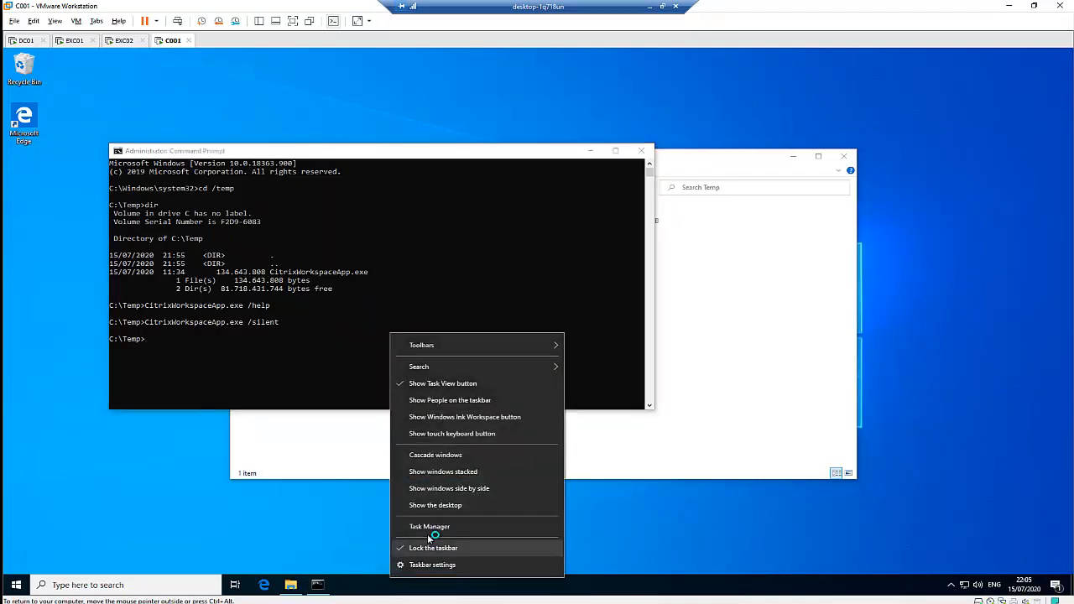
- Watch the Windows Installer processes in Task Manager's detailed Processes list during the silent install
click(430, 528)
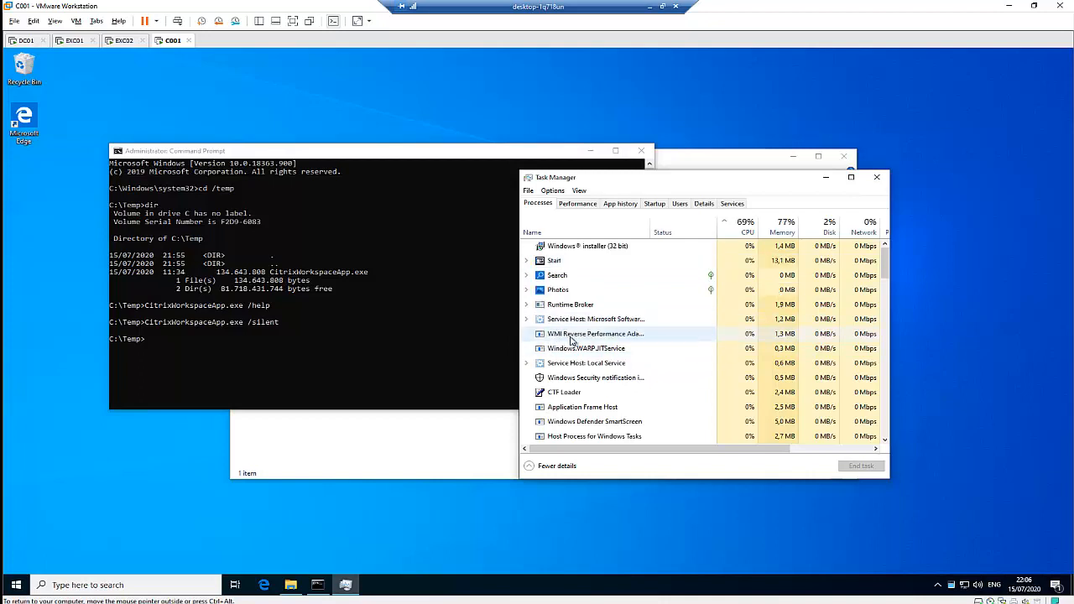
click(558, 275)
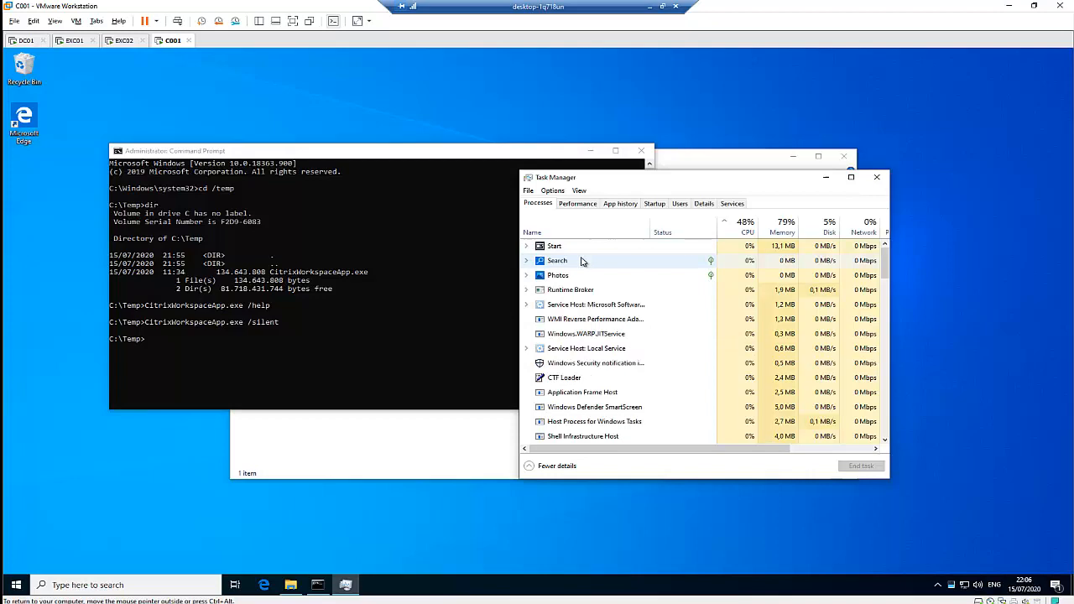
scroll(down, 3)
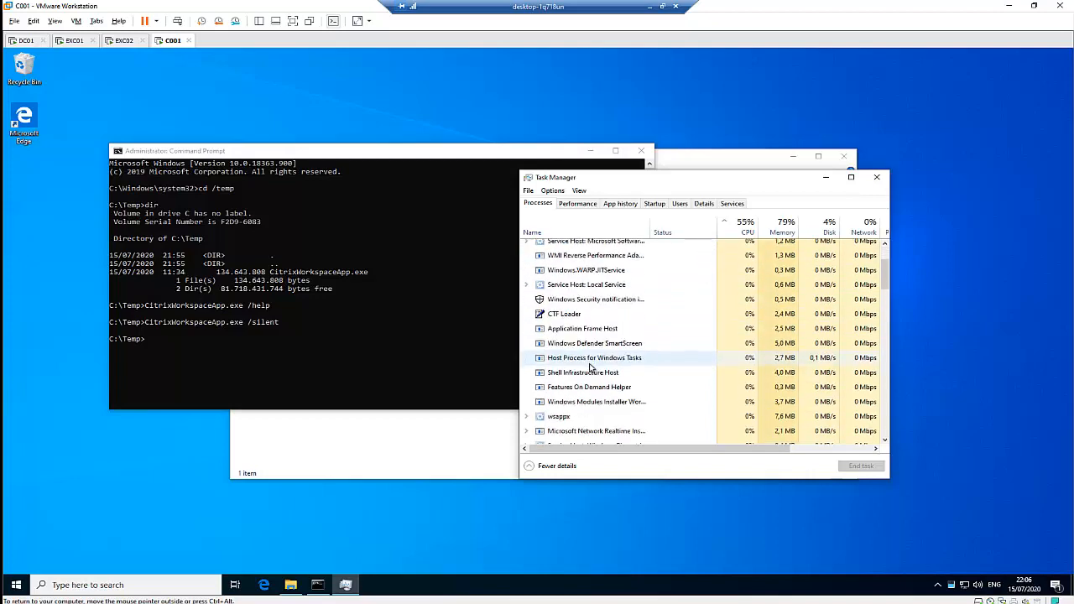
scroll(down, 3)
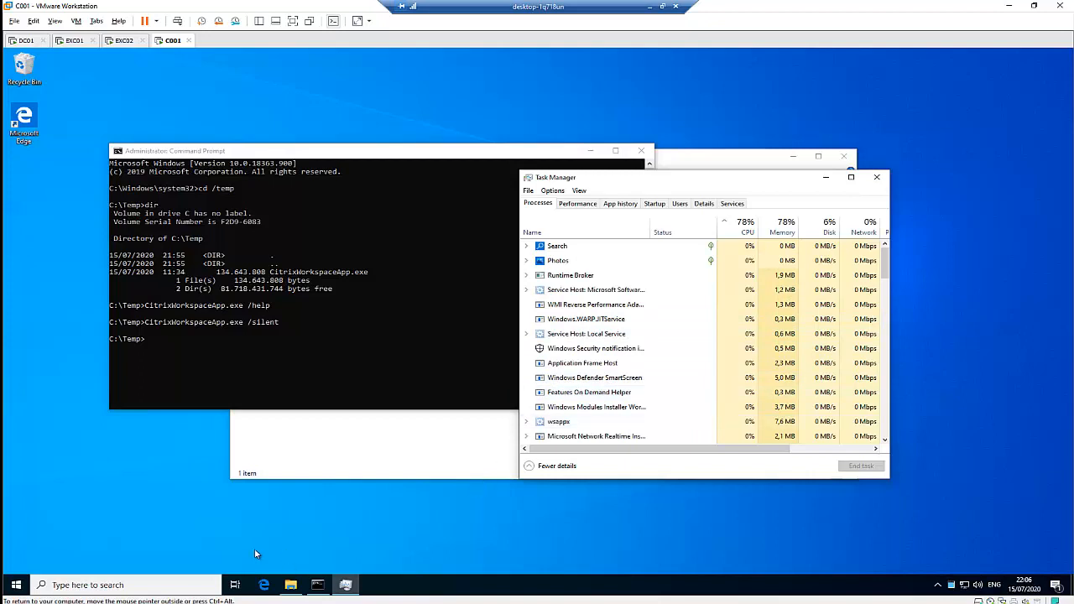
- Search Start for 'app', check the notification area, and refresh Programs and Features to show Citrix Workspace 20.6.0
click(17, 584)
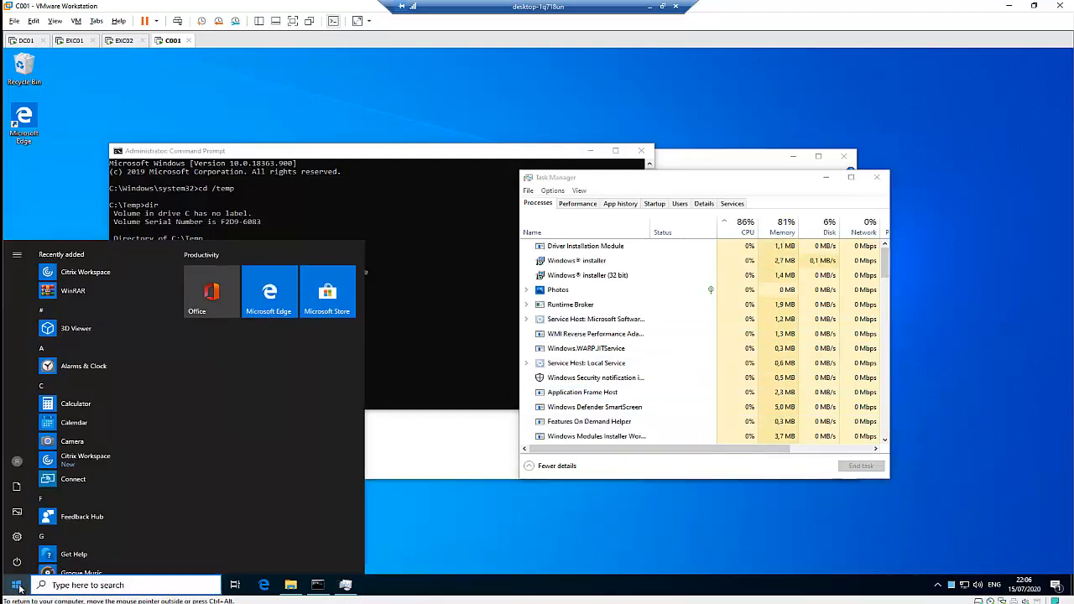
text(app)
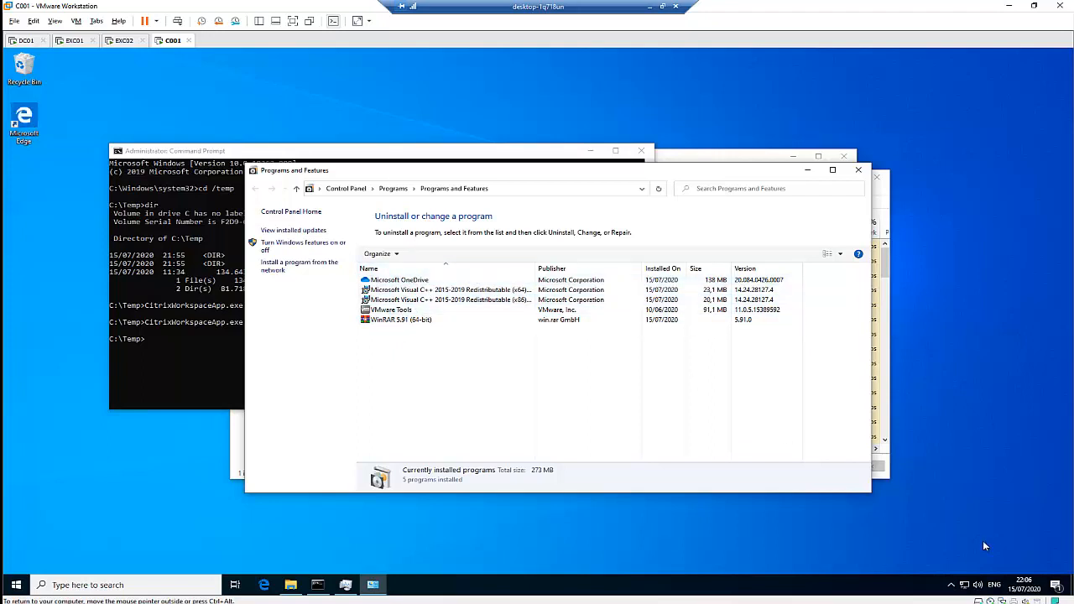
click(950, 584)
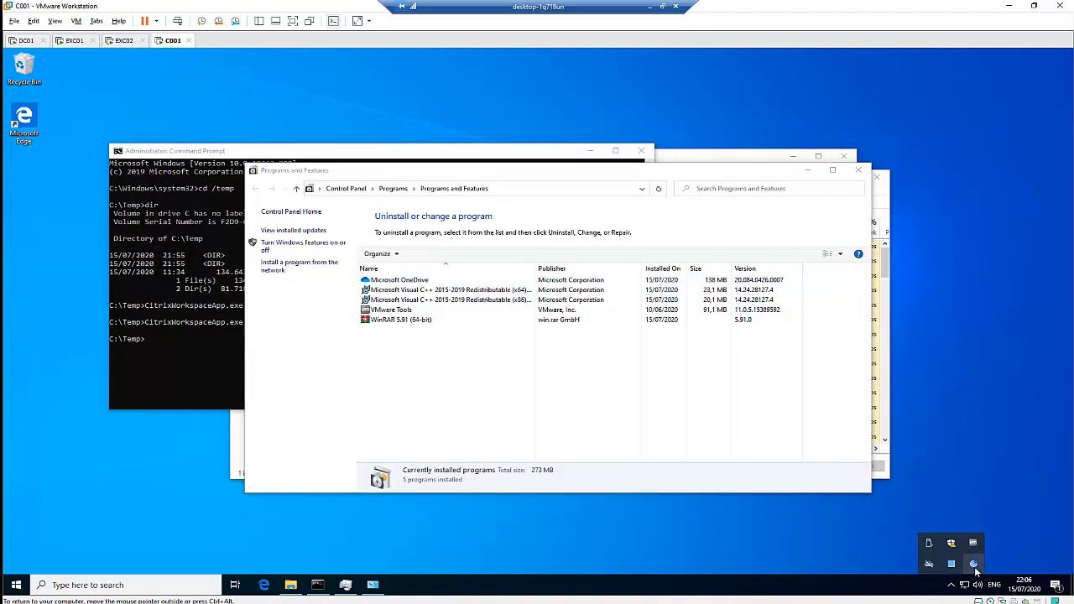
mouse_move(570, 420)
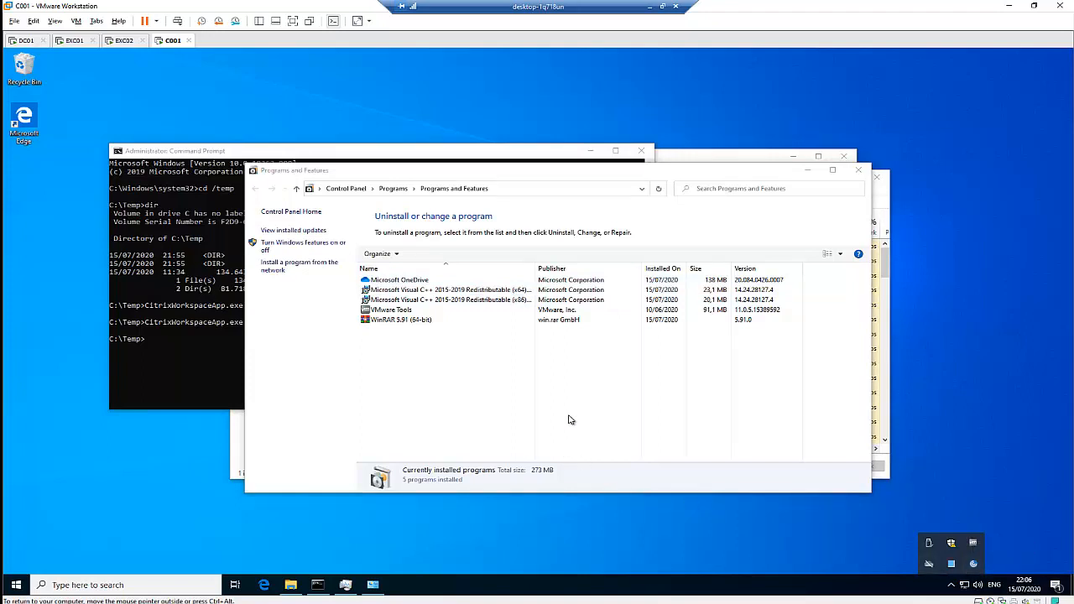
click(658, 188)
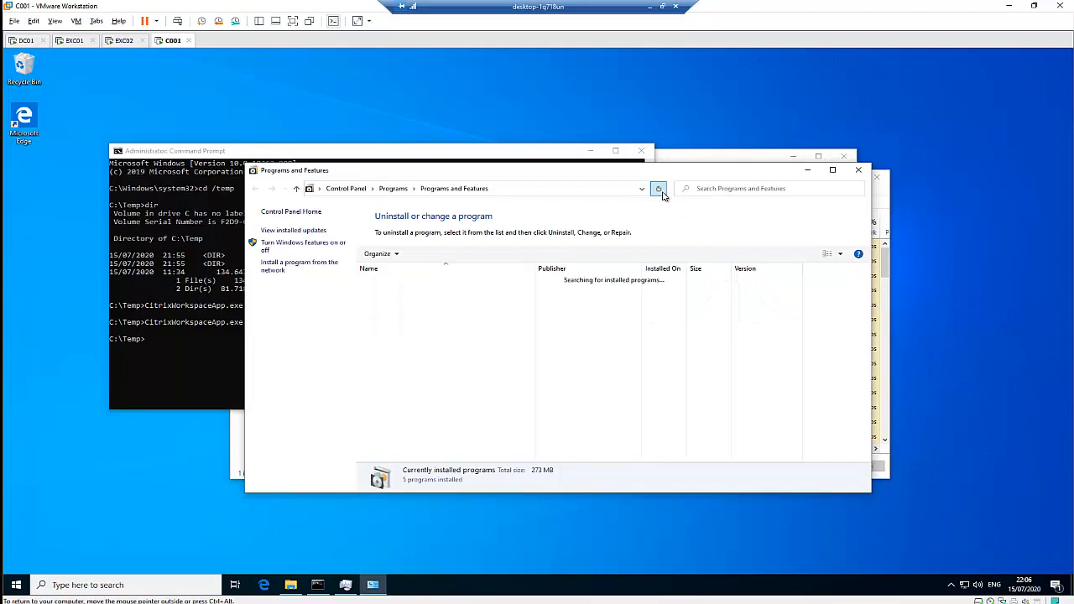
click(658, 188)
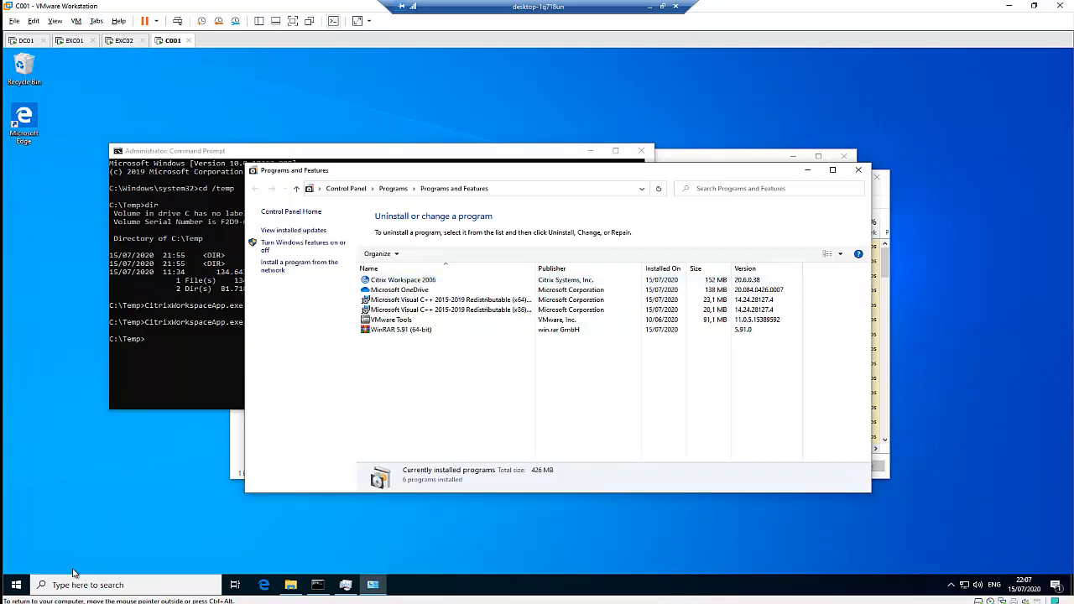
- Bring up Citrix Workspace Advanced Preferences from the taskbar, showing version 20.6.0.38
click(17, 584)
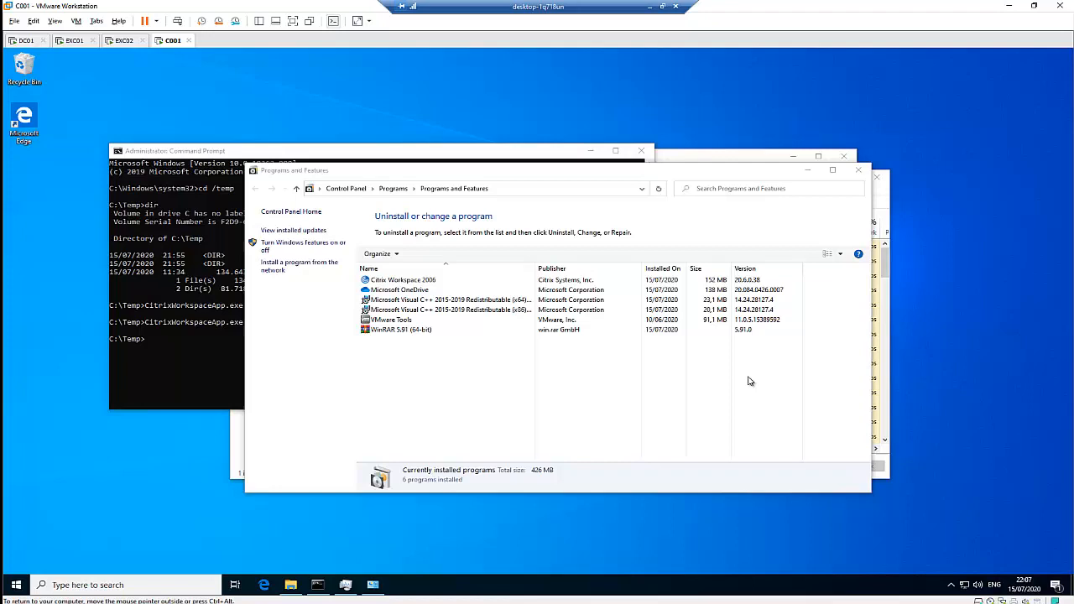
click(346, 585)
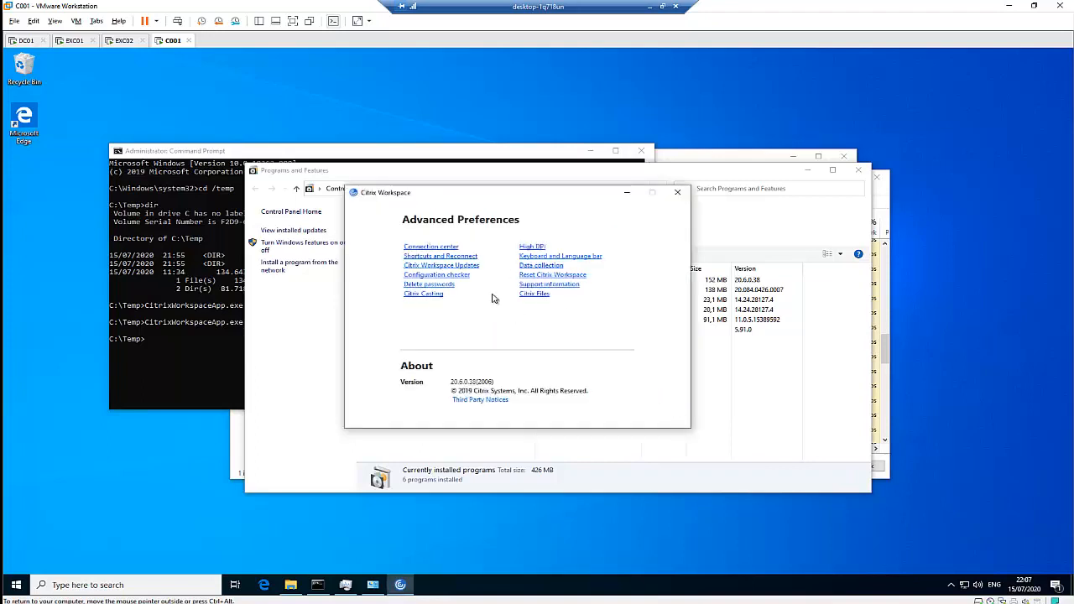
mouse_move(675, 201)
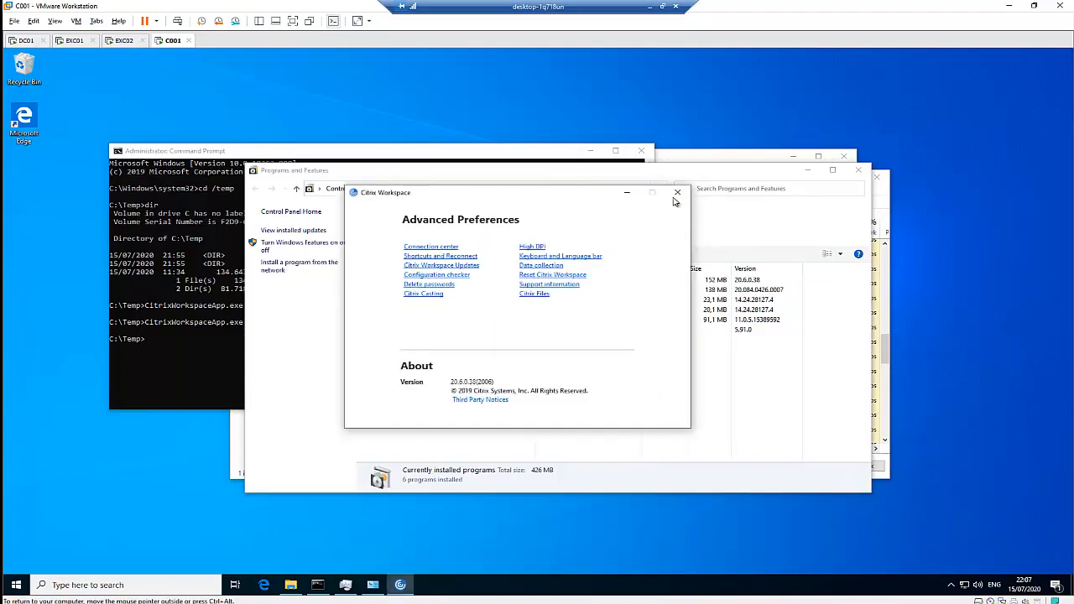
click(678, 192)
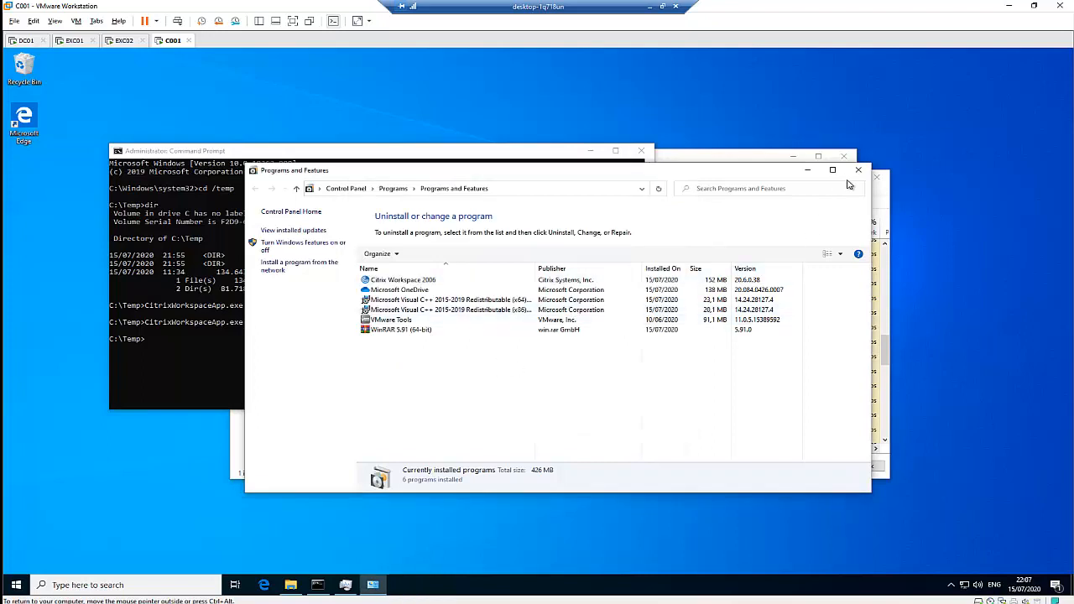
mouse_move(860, 181)
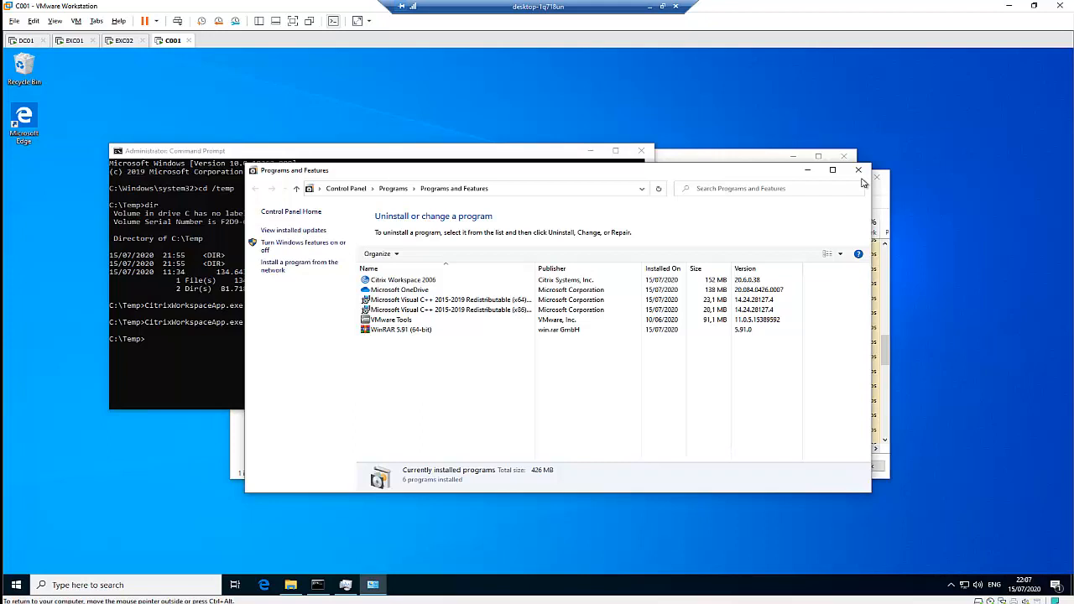
mouse_move(860, 169)
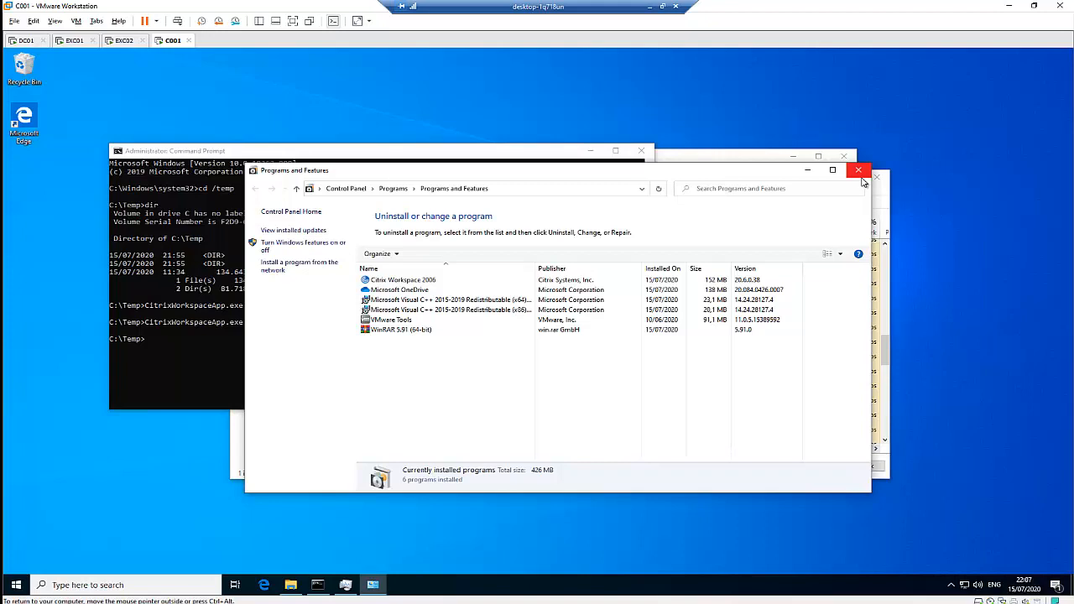